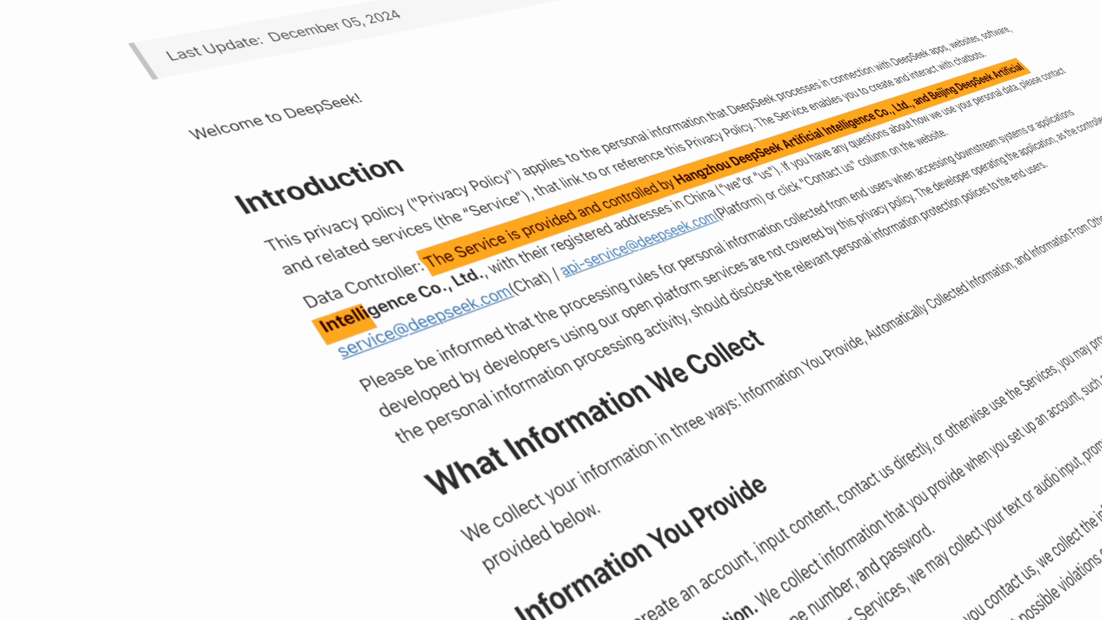
# Step: Start free DeepSeek-V3 access from the home page, reaching the email sign-up form
pyautogui.scroll(-3)
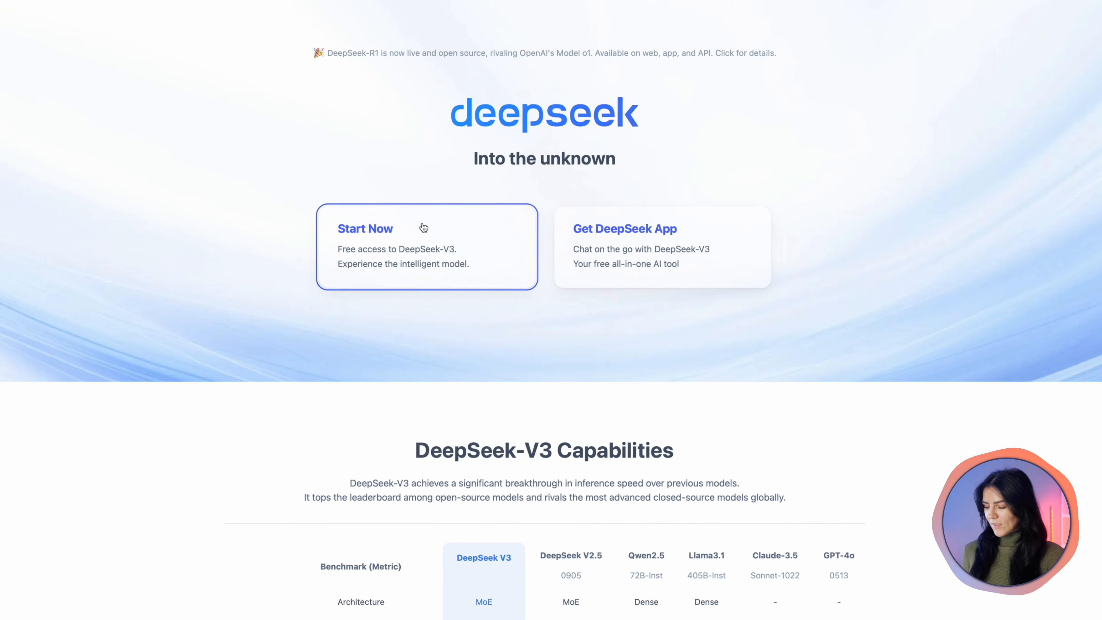
pyautogui.click(365, 229)
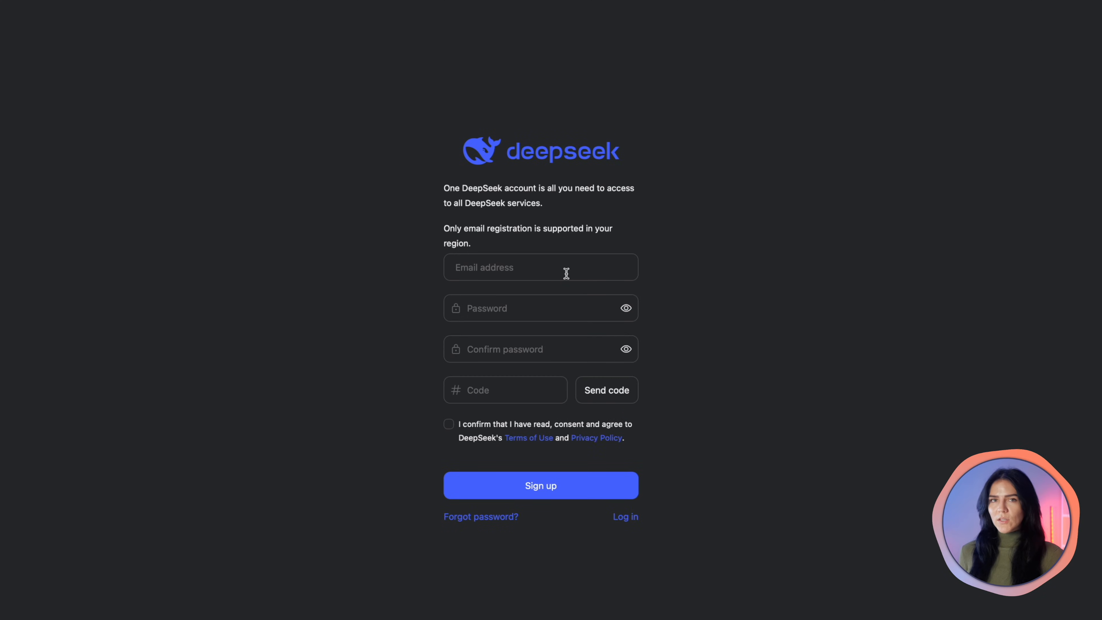
pyautogui.moveTo(626, 520)
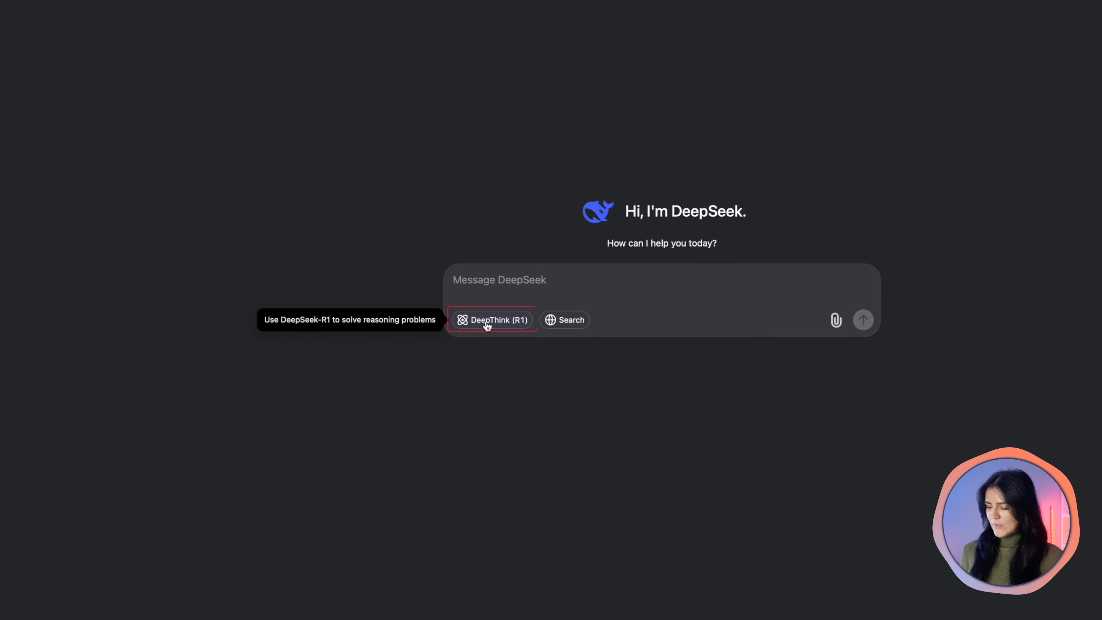
# Step: Ask the 60 mph train catch-up question with DeepThink (R1) reasoning enabled
pyautogui.click(491, 320)
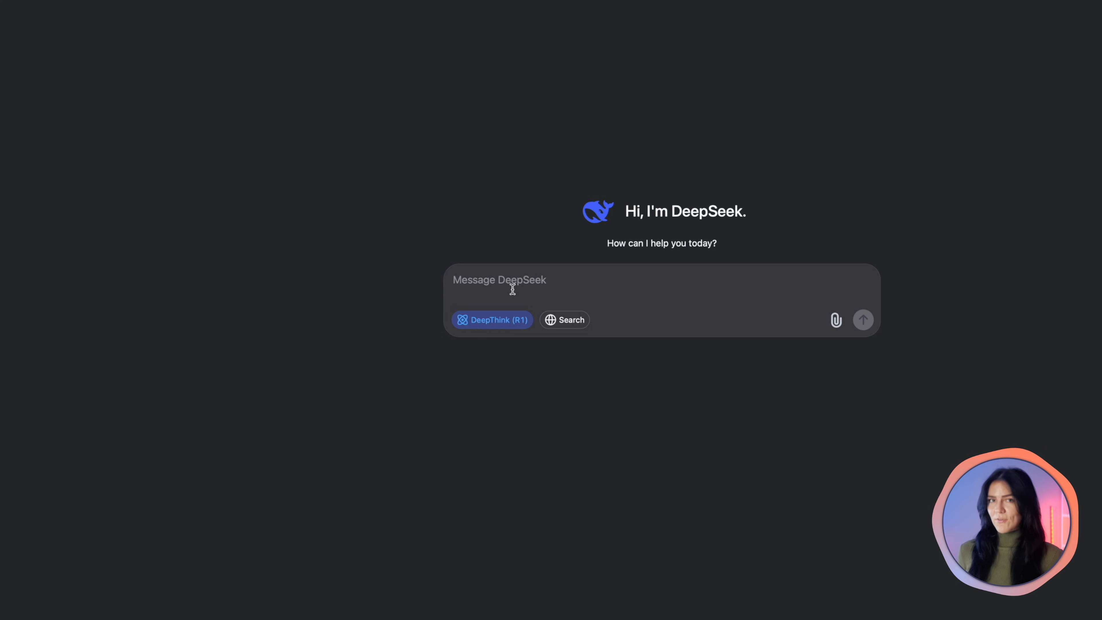
pyautogui.write('A train leaves a station traveling at 60 mph. Another train leaves the same station one hour later, traveling at 90 mph on the same track. How long will it take for the second train to catch up?')
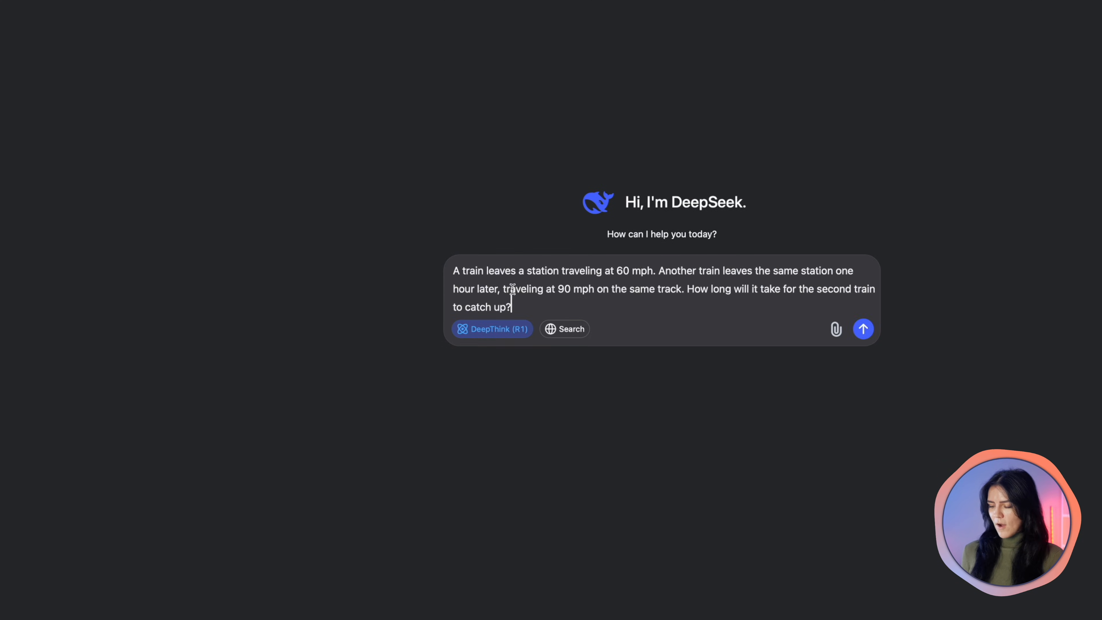
pyautogui.moveTo(629, 306)
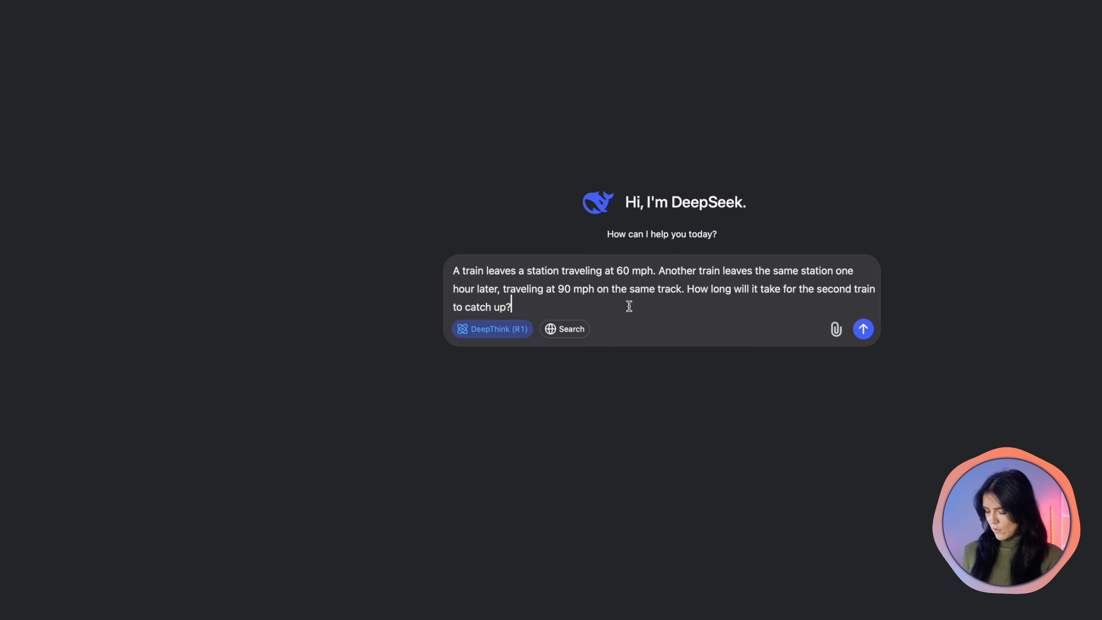
pyautogui.click(863, 329)
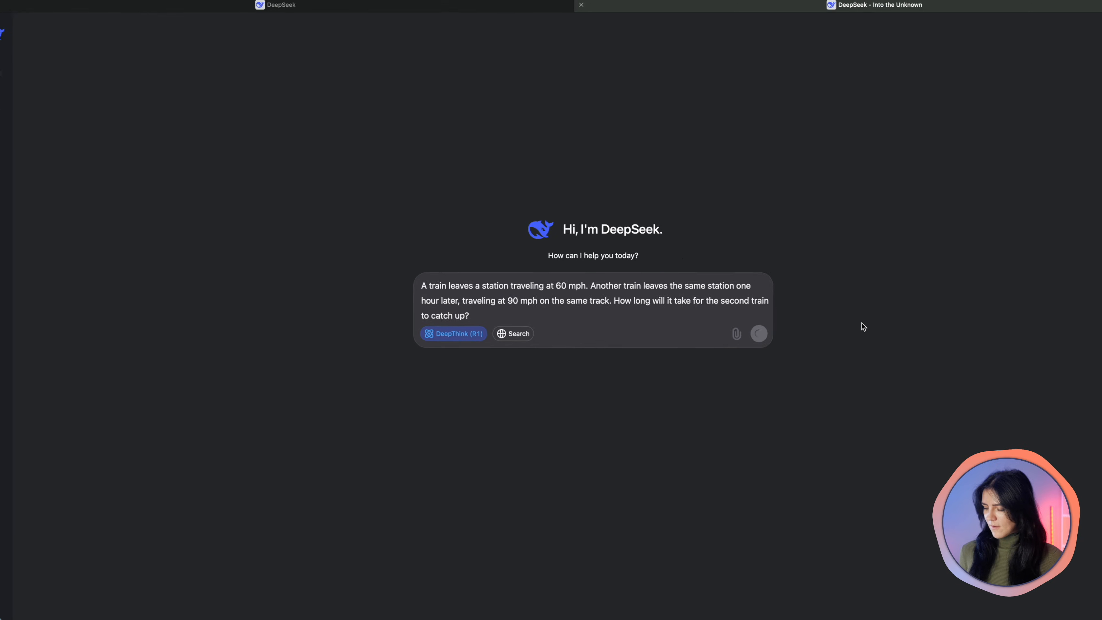
pyautogui.click(757, 333)
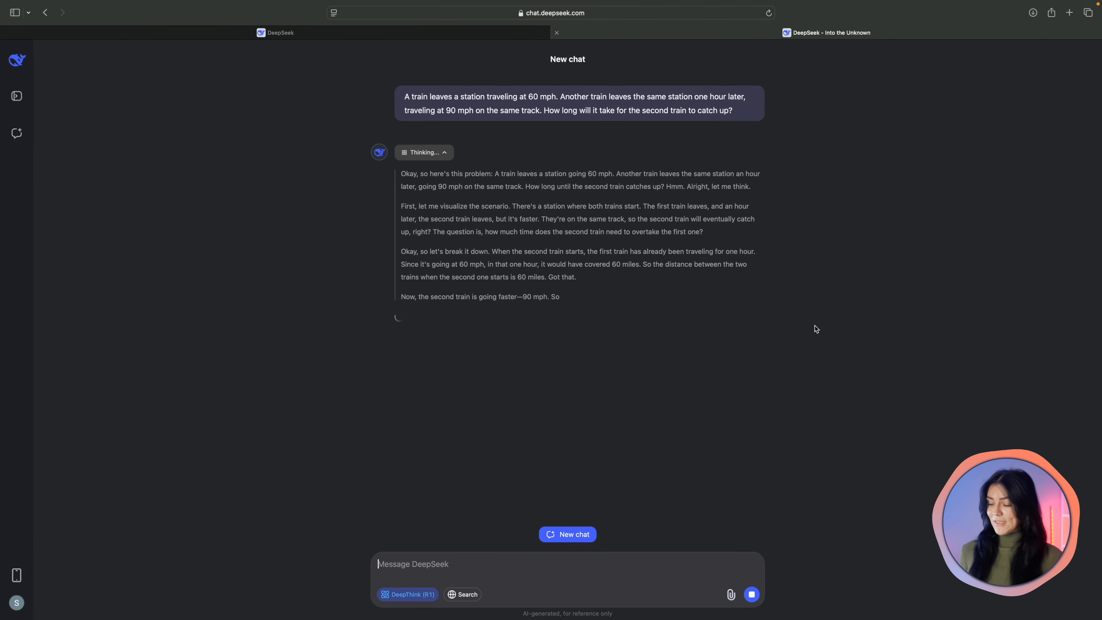
# Step: Read through R1's reasoning to the 2-hour answer and the privacy policy below
pyautogui.scroll(-3)
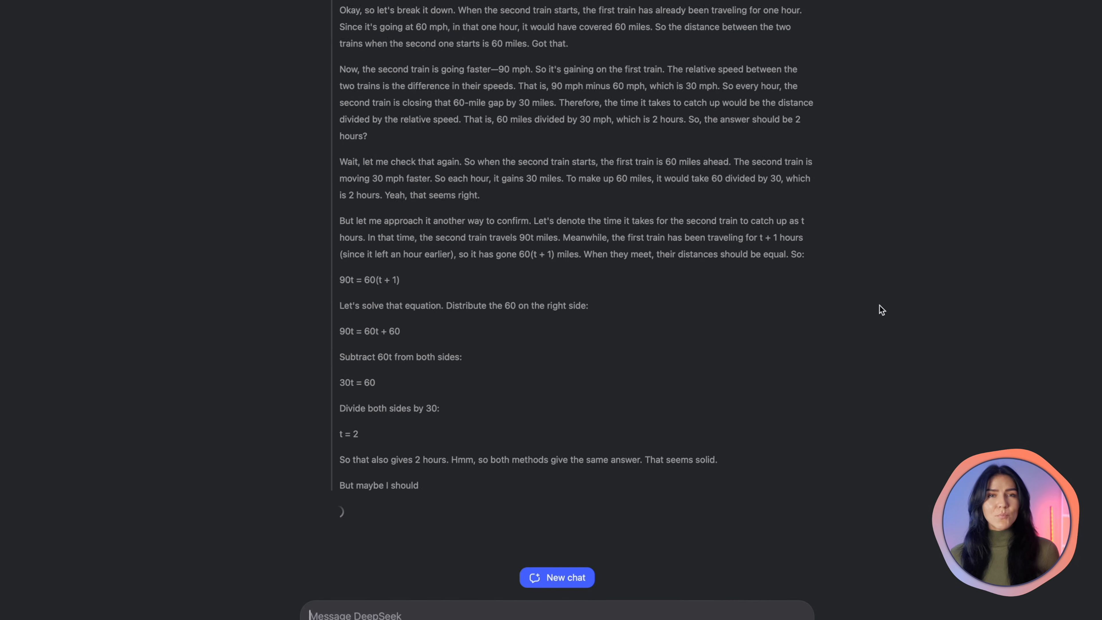
pyautogui.scroll(-3)
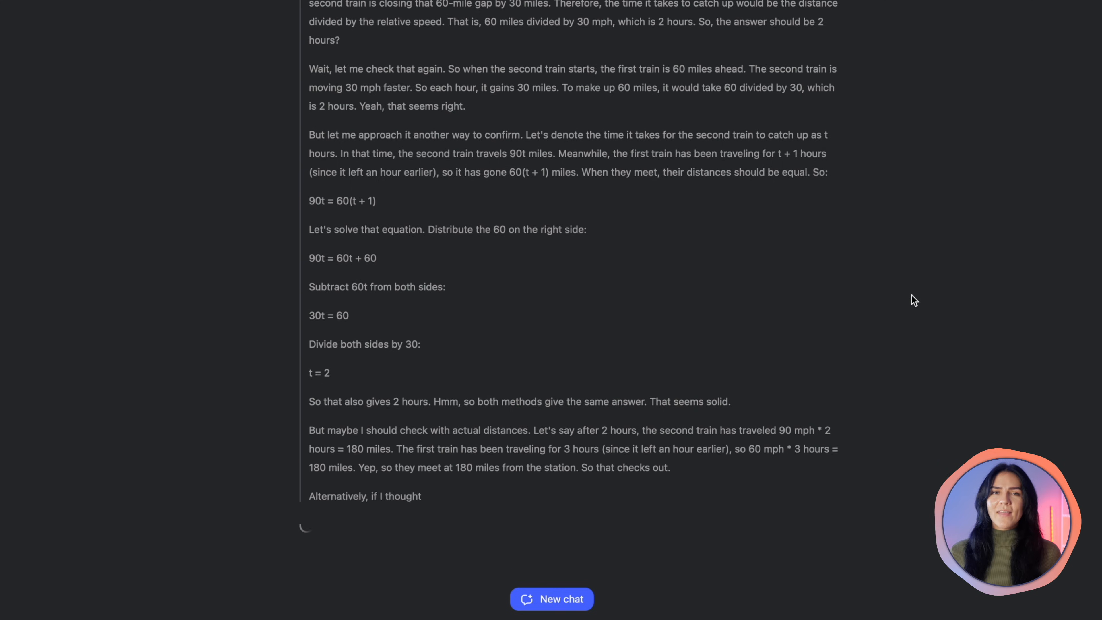
pyautogui.scroll(-3)
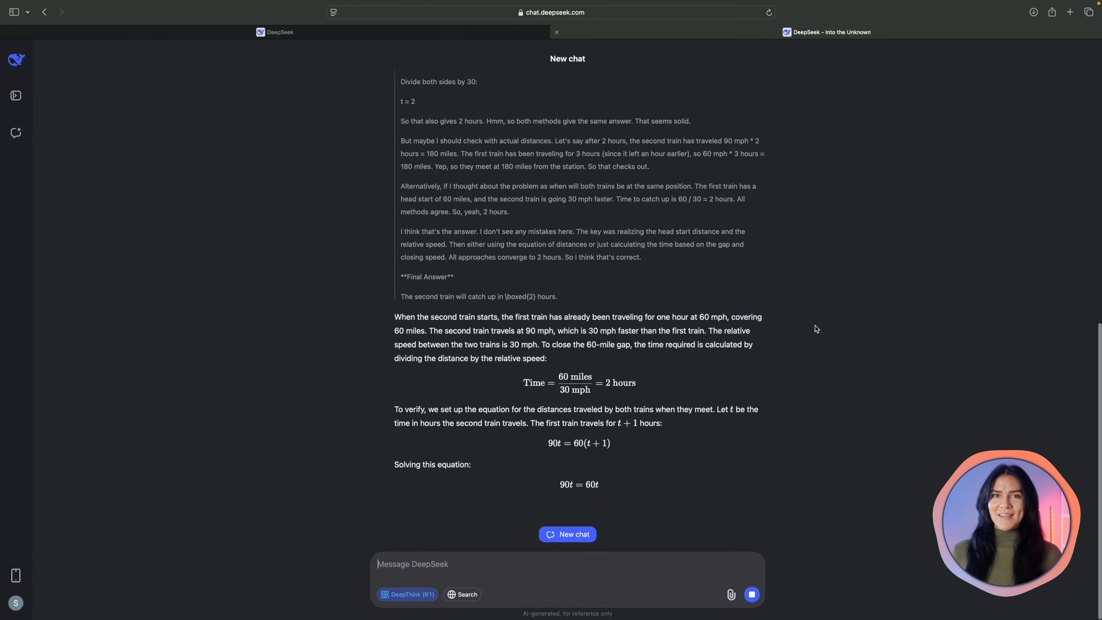
pyautogui.scroll(-3)
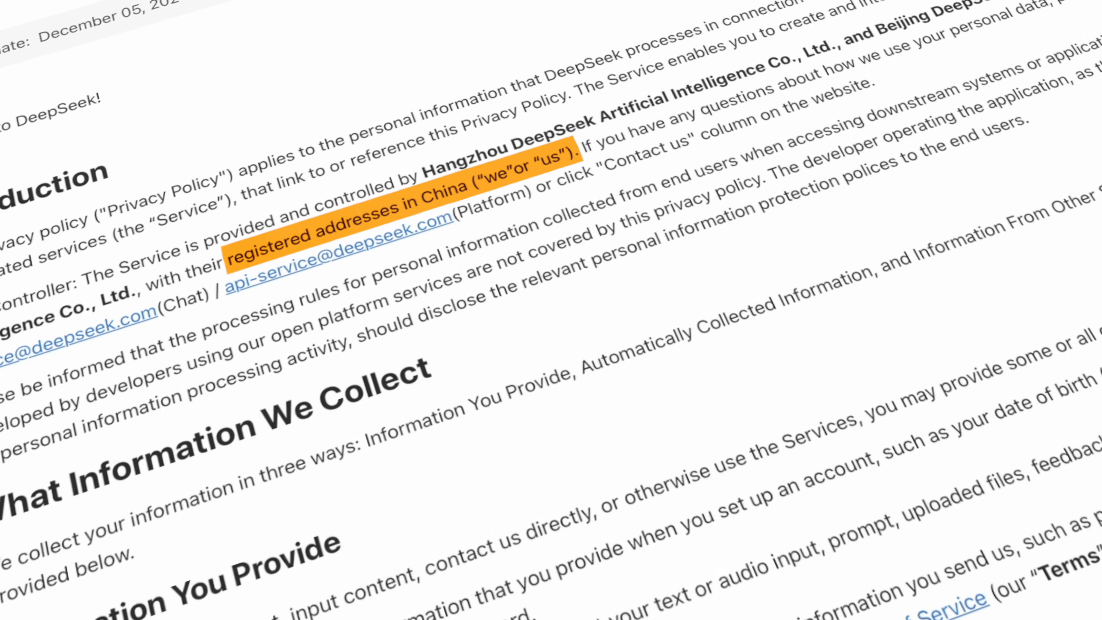
pyautogui.scroll(-3)
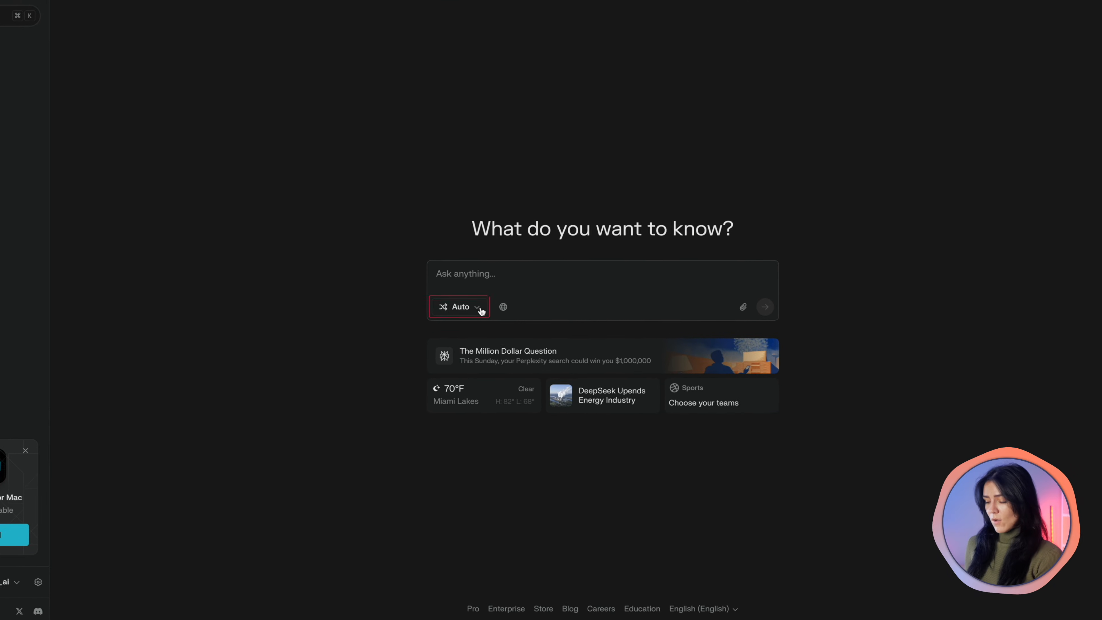
# Step: Ask the 60 mph train question in Reasoning - R1 mode and get the 2-hour answer
pyautogui.click(458, 306)
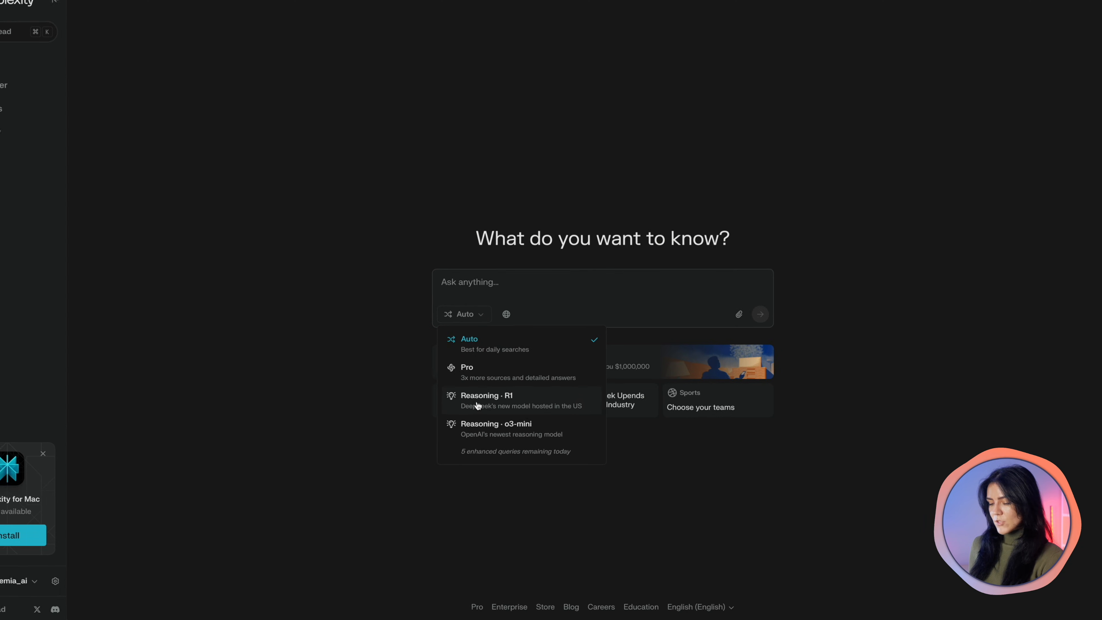
pyautogui.click(485, 399)
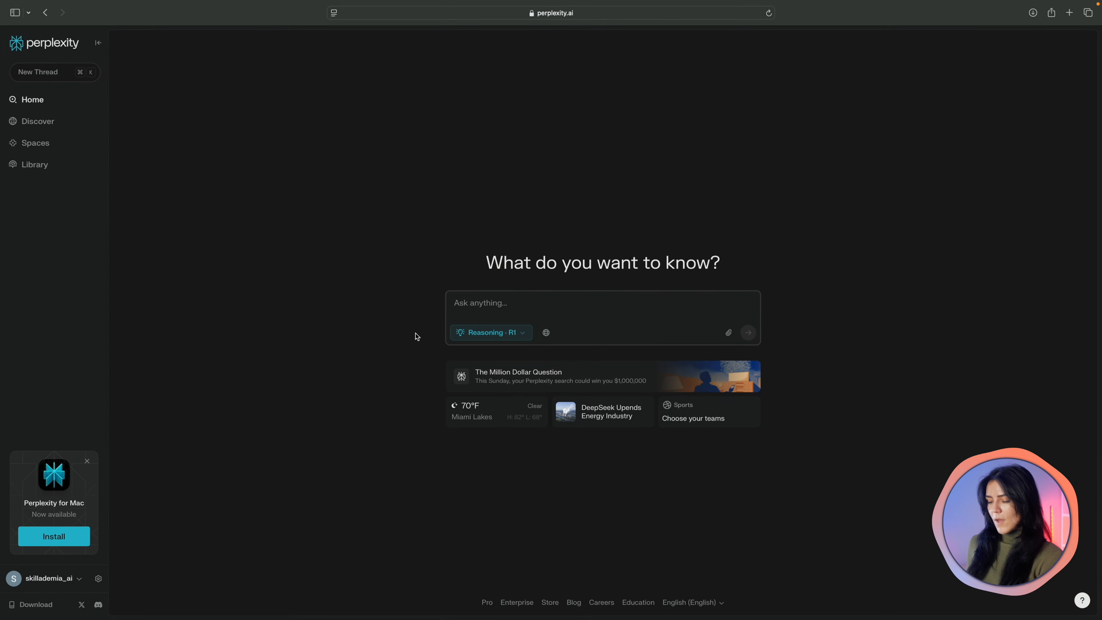
pyautogui.click(521, 303)
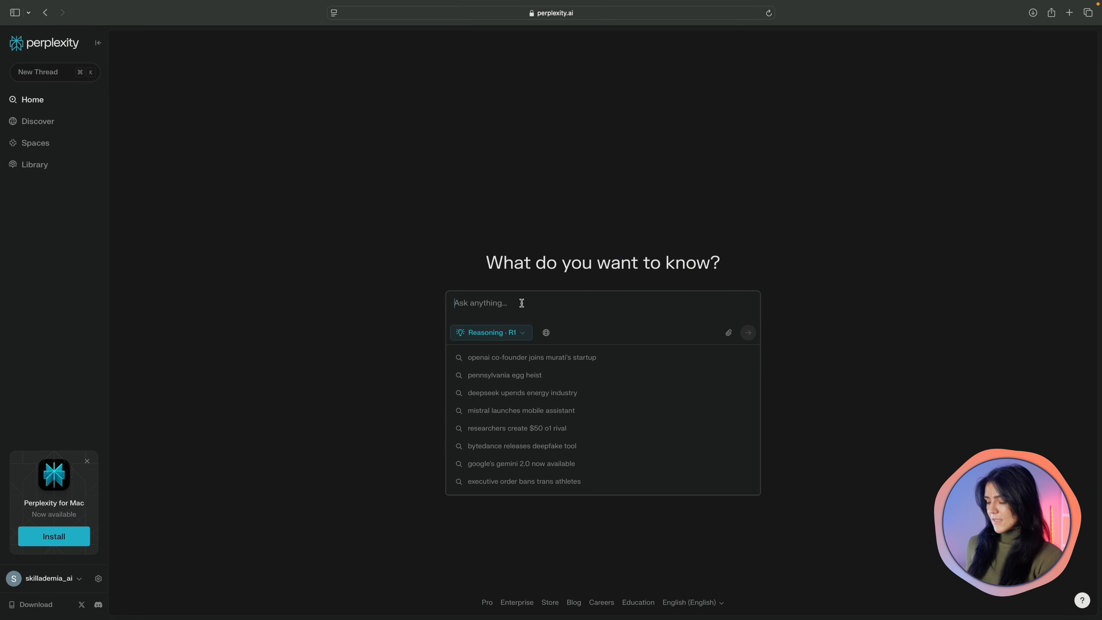
pyautogui.write('A train leaves a station traveling at 60 mph. Another train leaves the same station one hour later, traveling at 90 mph on the same track. How long will it take for the second train to catch up?')
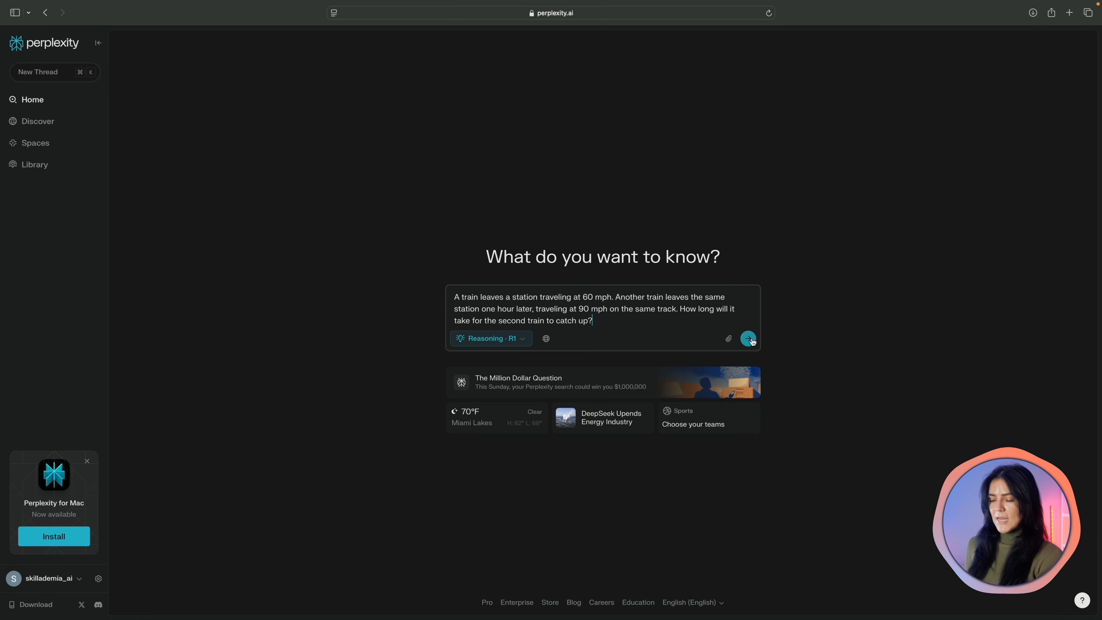
pyautogui.click(748, 338)
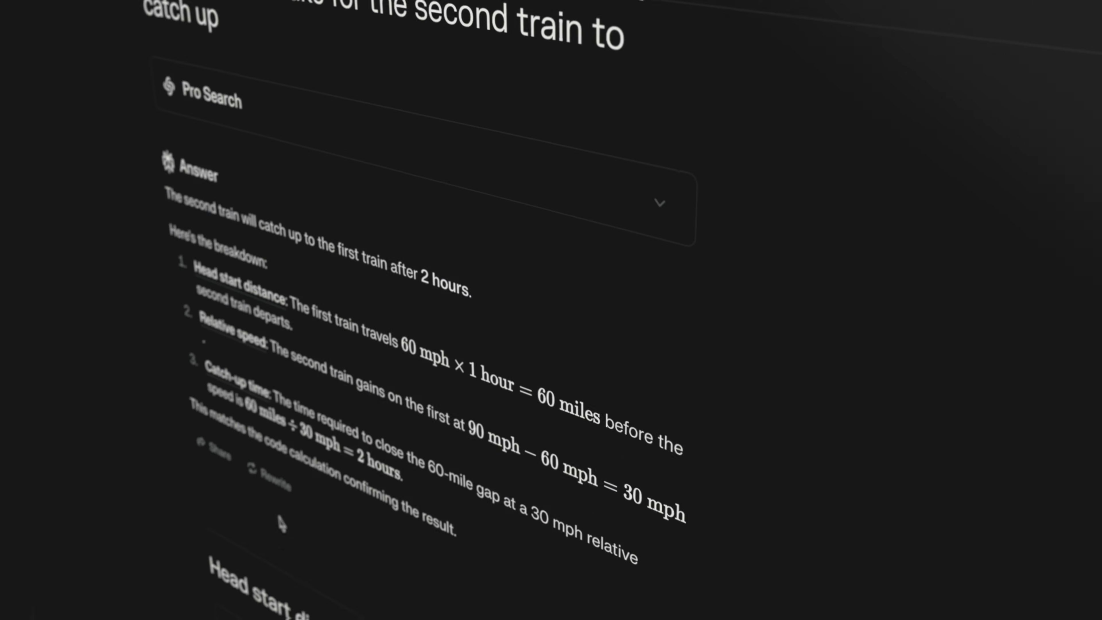
pyautogui.scroll(-3)
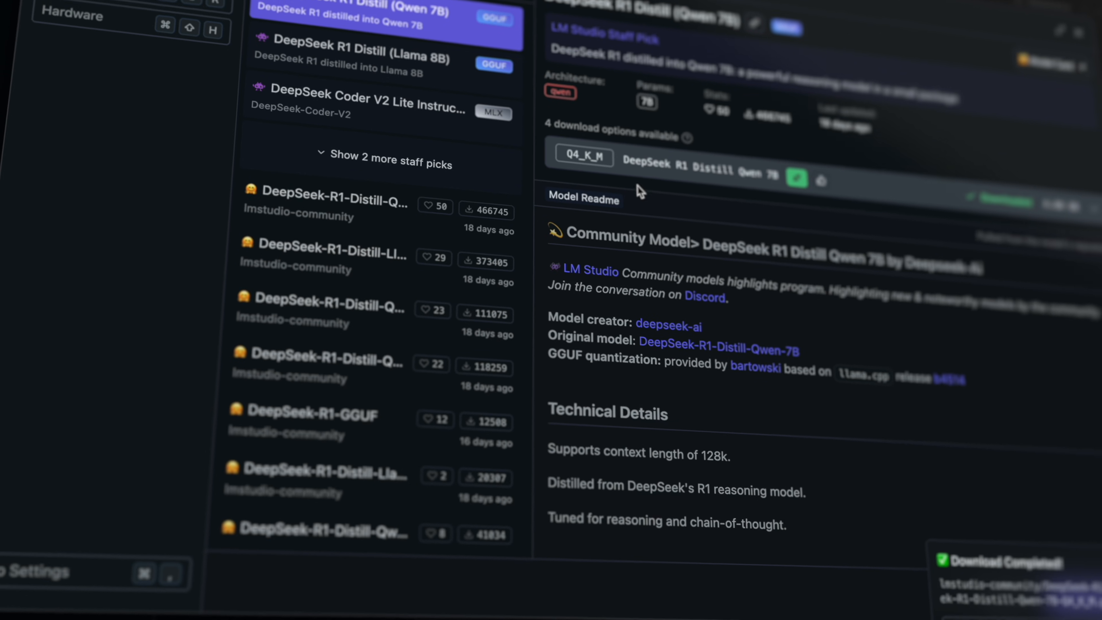
# Step: Download the LM Studio 0.3.9 installer for Mac (M series), allowing downloads in Safari
pyautogui.click(391, 163)
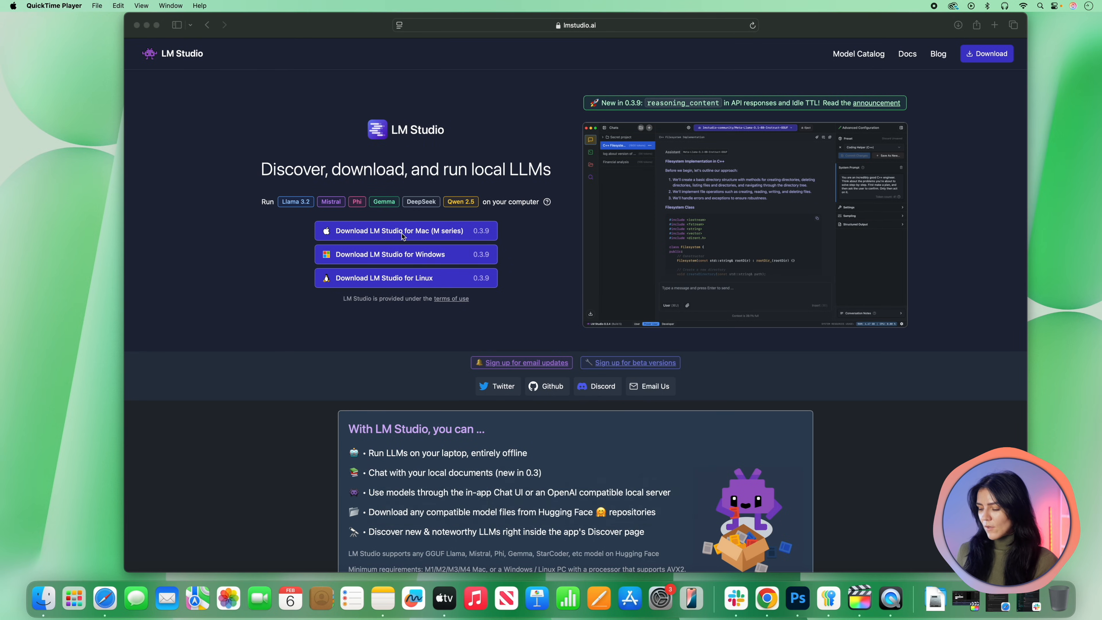
pyautogui.moveTo(365, 236)
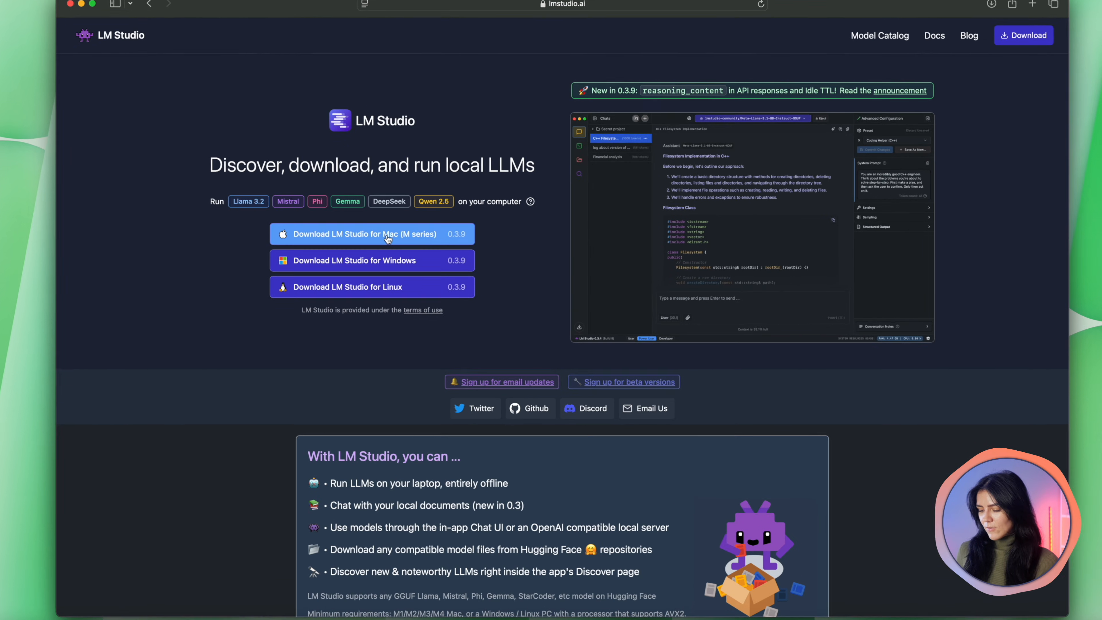
pyautogui.click(371, 233)
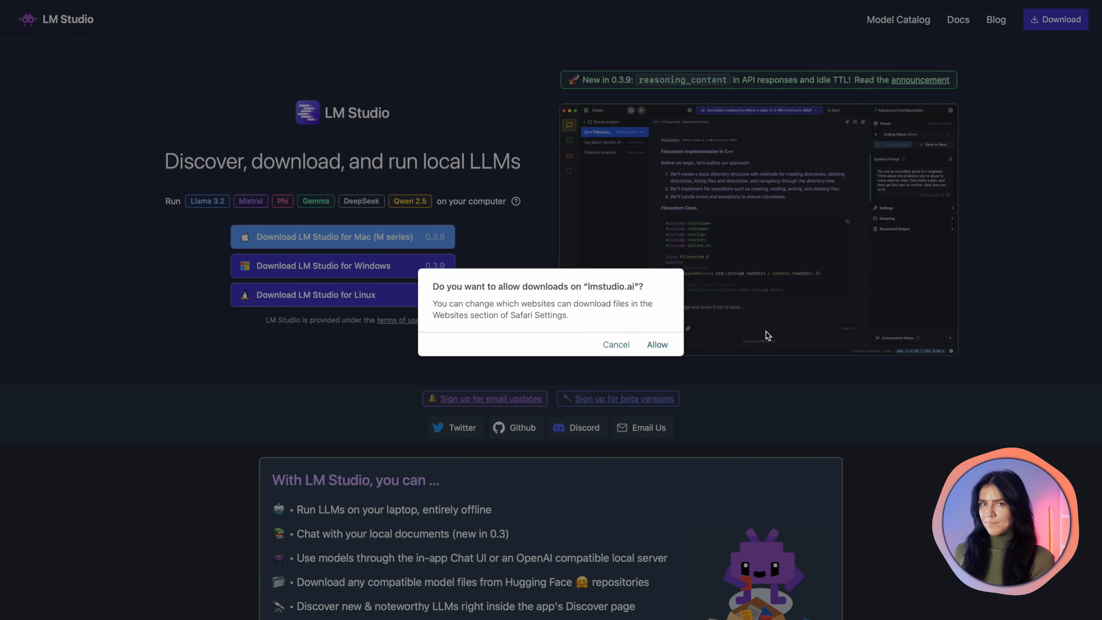
pyautogui.click(657, 345)
pyautogui.write('Qui')
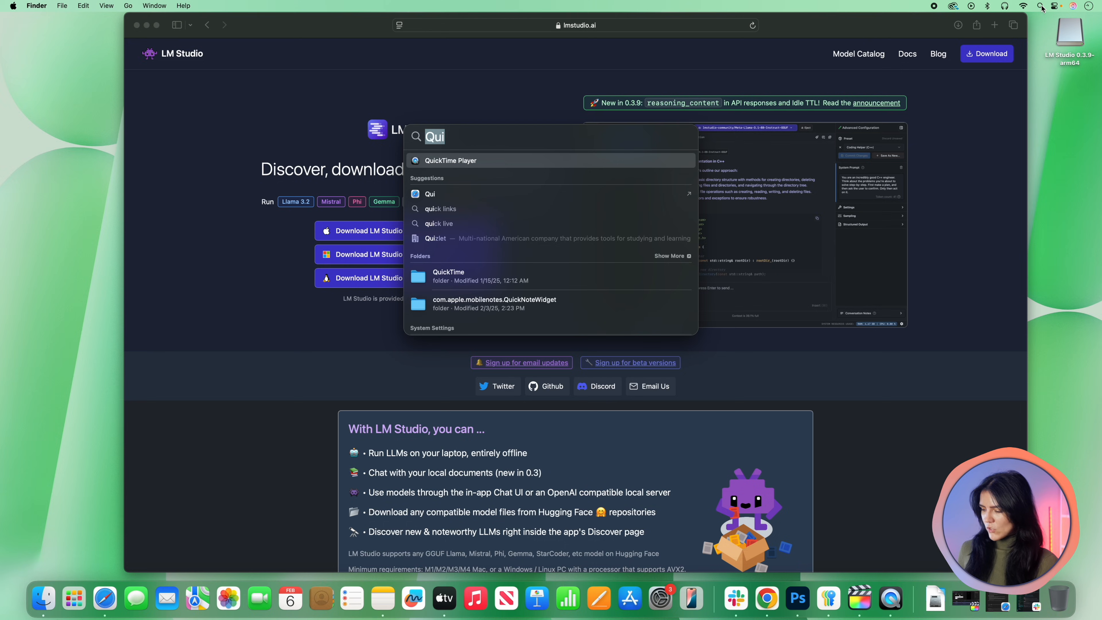
# Step: Launch LM Studio from Spotlight so its model search window appears
pyautogui.press('Escape')
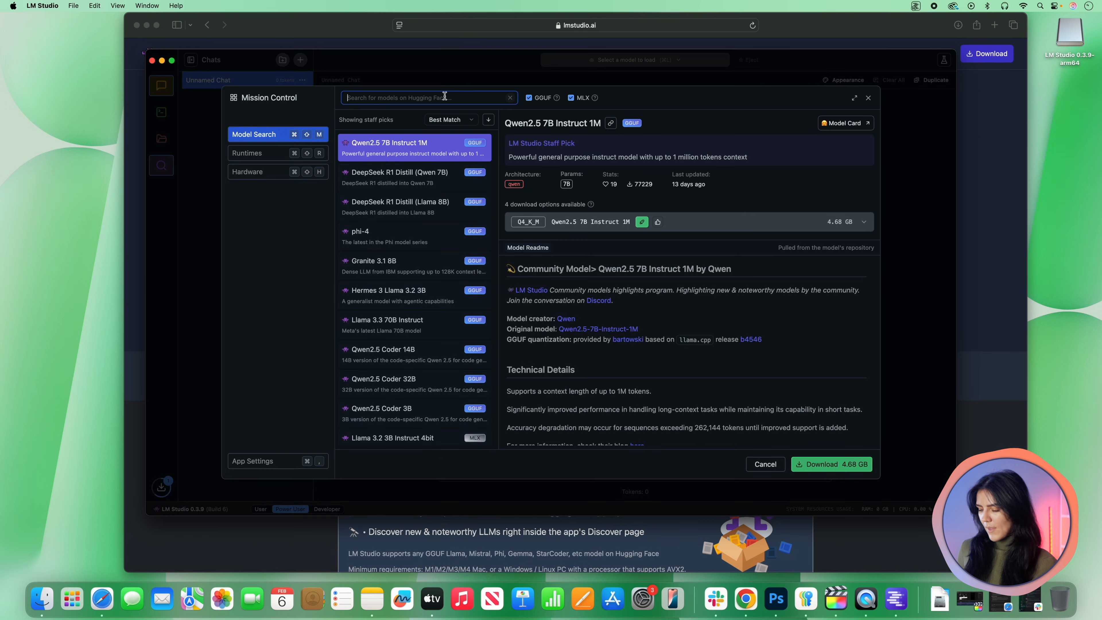
# Step: Search DeepSeek models, download R1 Distill (Qwen 7B), and view Coder V2 Lite and full R1-GGUF details
pyautogui.write('DeepSeek')
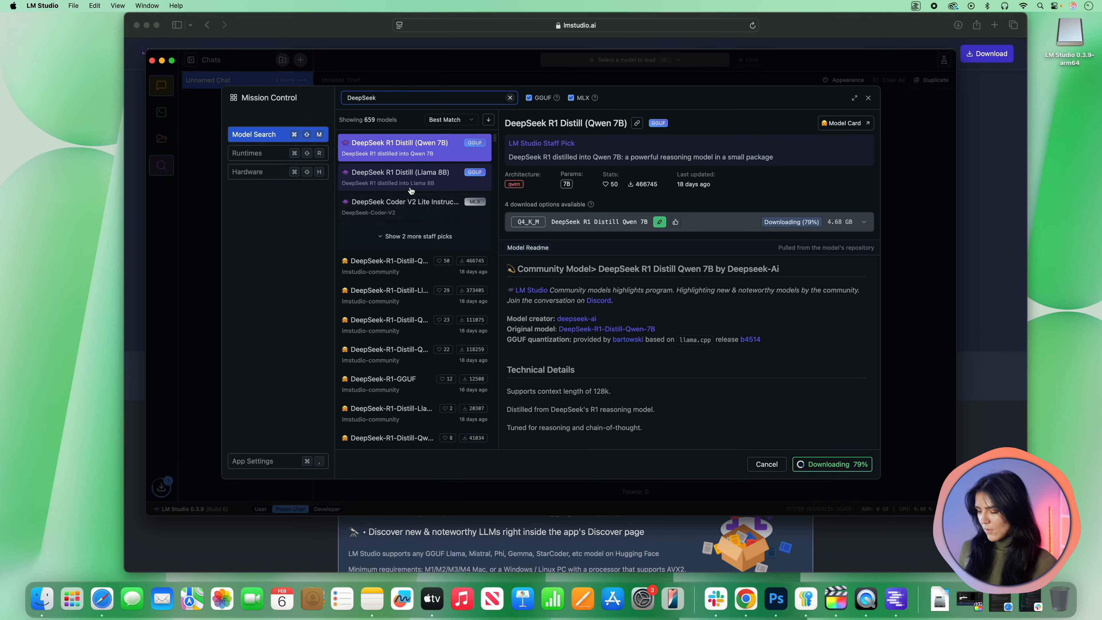
pyautogui.scroll(-3)
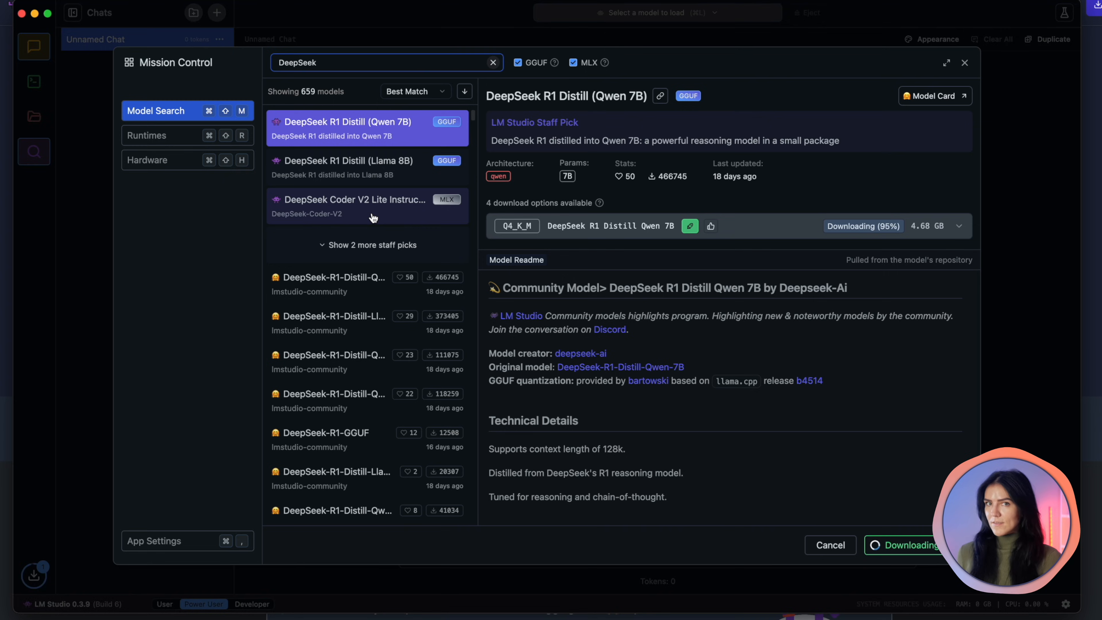
pyautogui.click(366, 206)
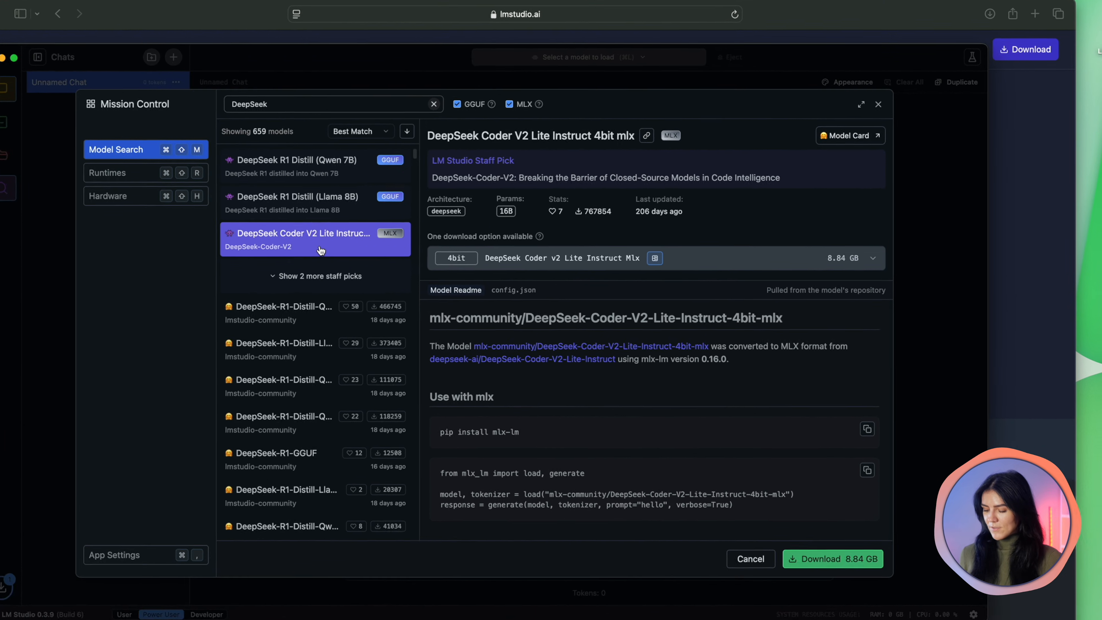
pyautogui.click(275, 427)
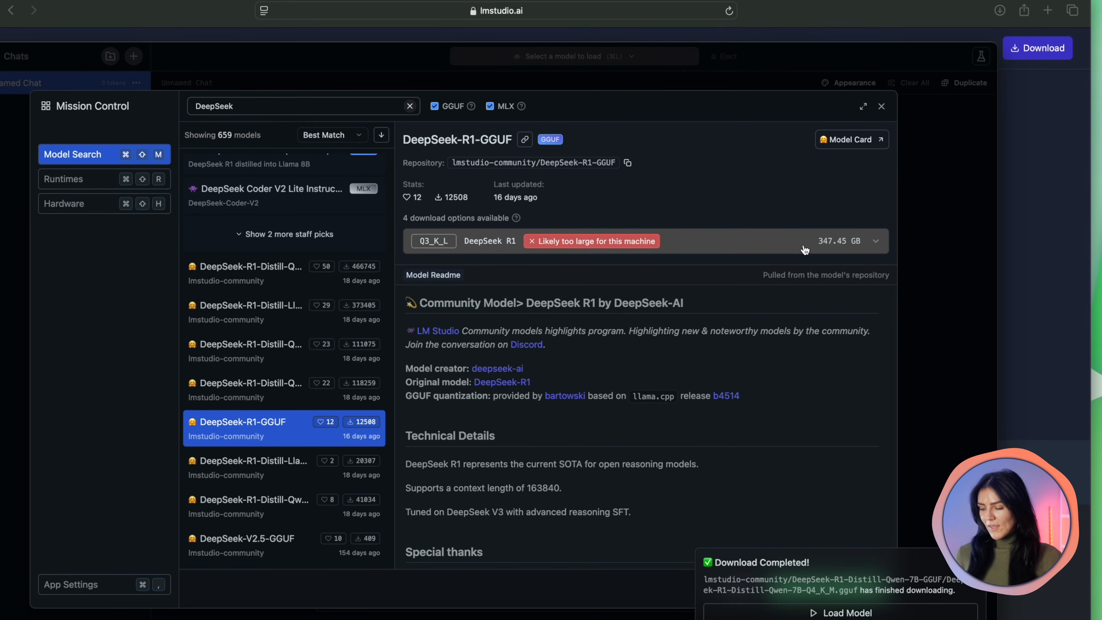
pyautogui.moveTo(804, 318)
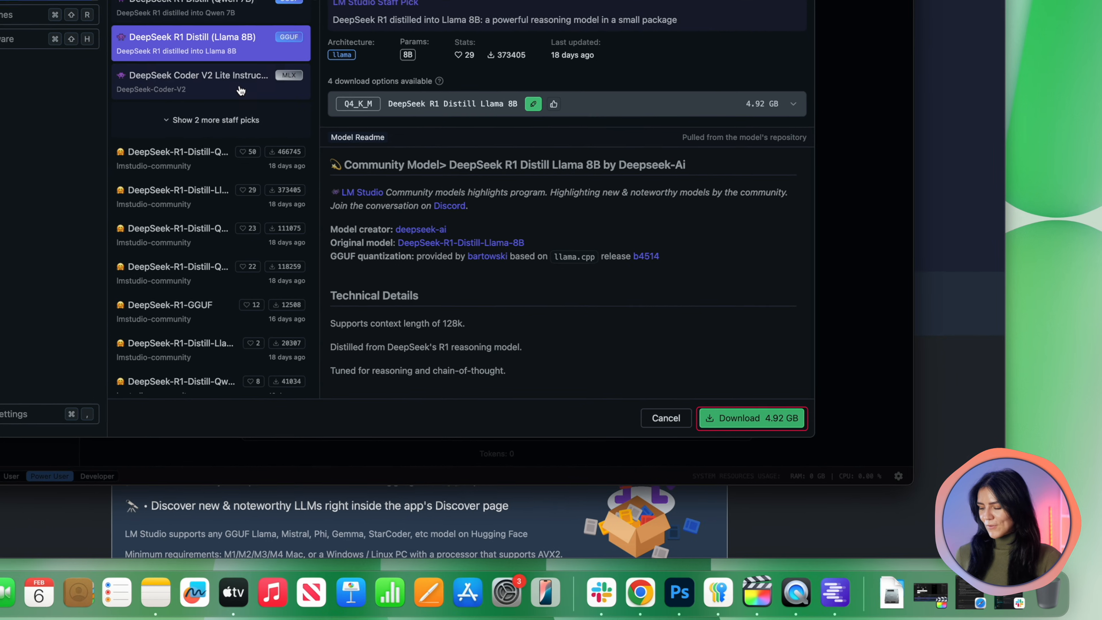
pyautogui.click(204, 82)
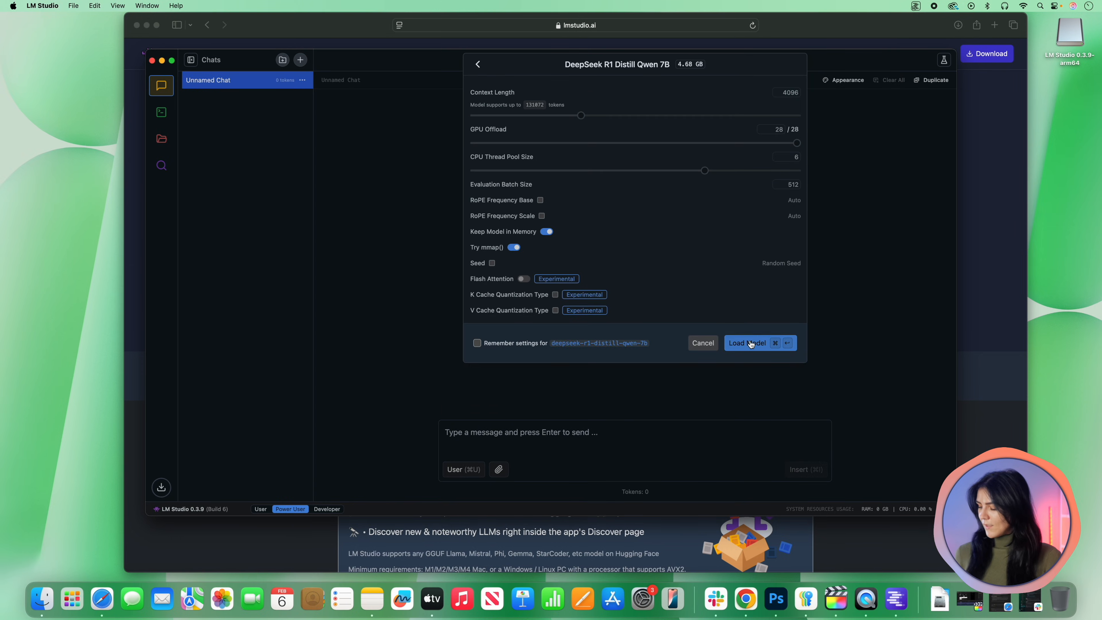
# Step: Load DeepSeek R1 Distill Qwen 7B and send it the train catch-up question
pyautogui.click(747, 342)
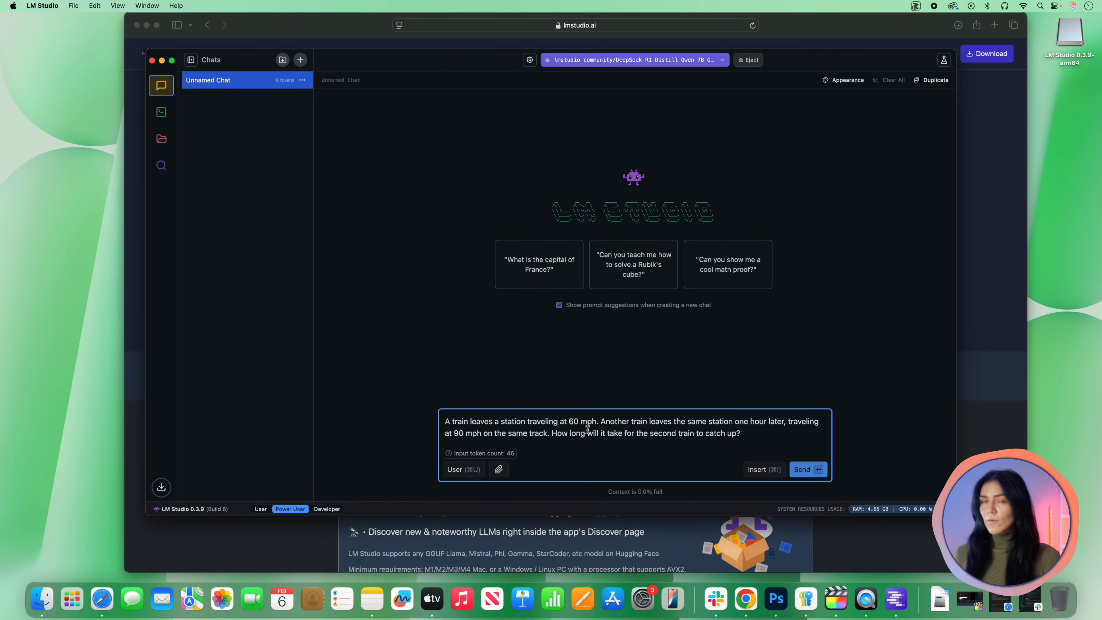
pyautogui.click(806, 469)
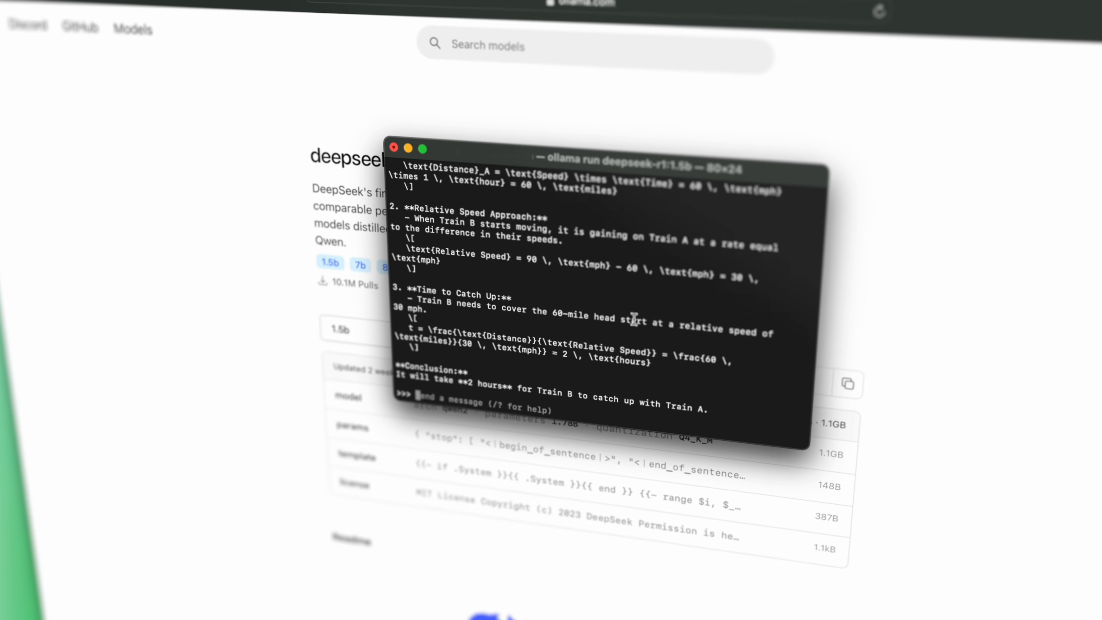
# Step: Download Ollama for macOS and view the deepseek-r1 model's 1.5b tag
pyautogui.click(1052, 33)
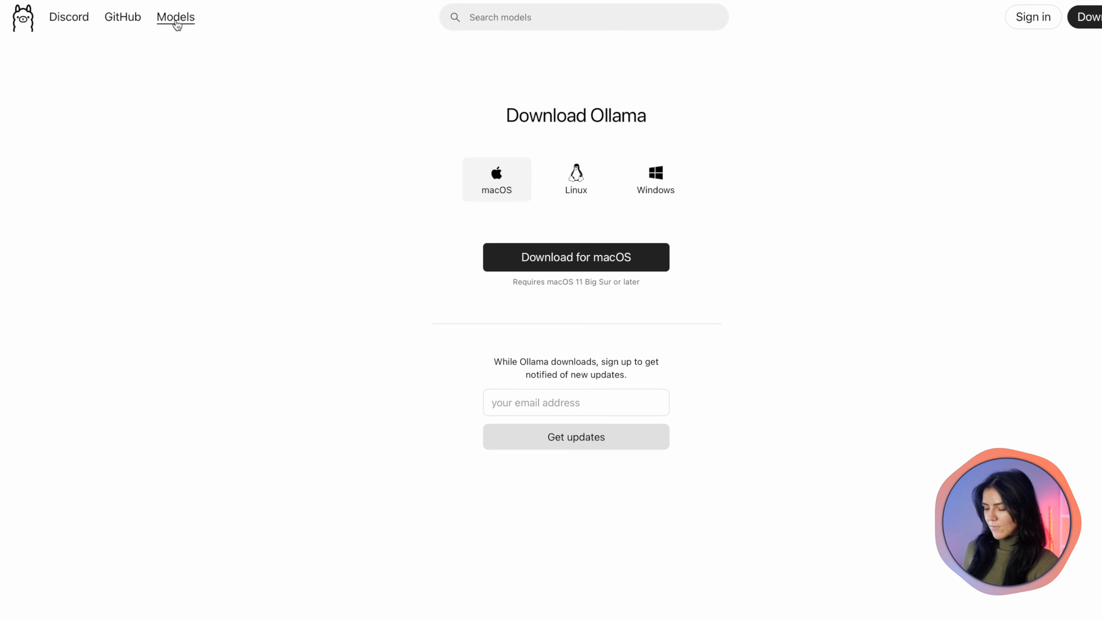
pyautogui.click(175, 17)
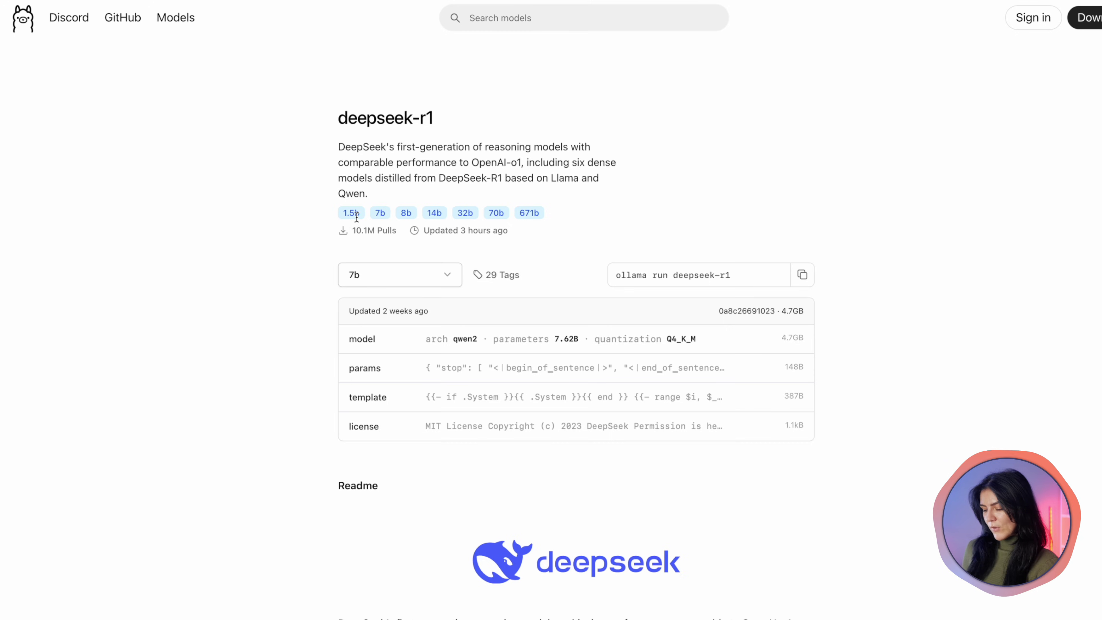
pyautogui.click(1093, 18)
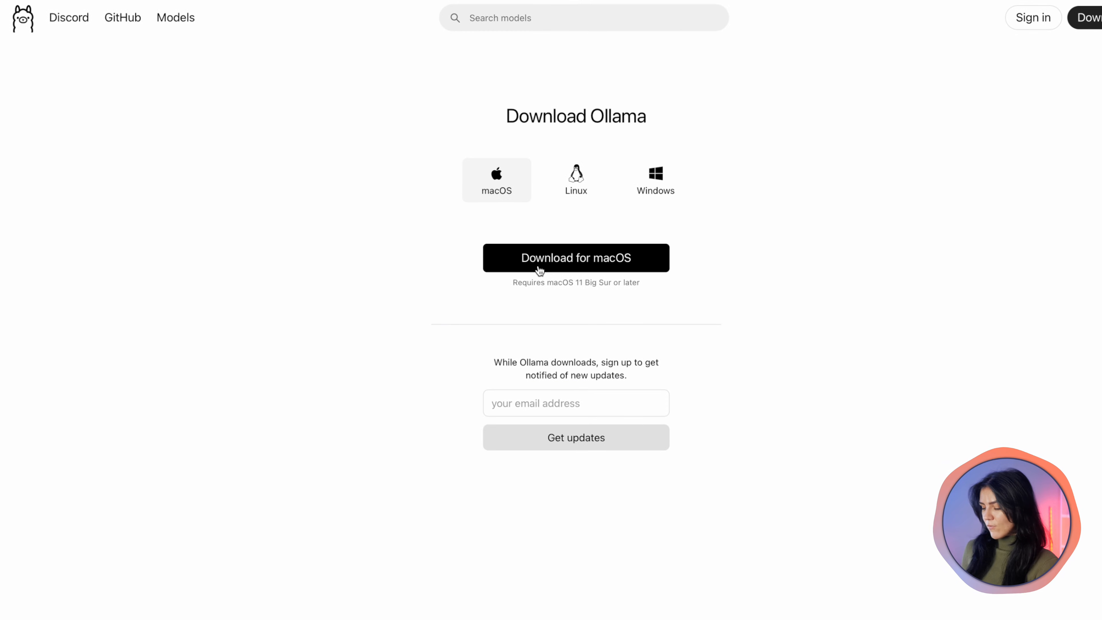
pyautogui.click(575, 179)
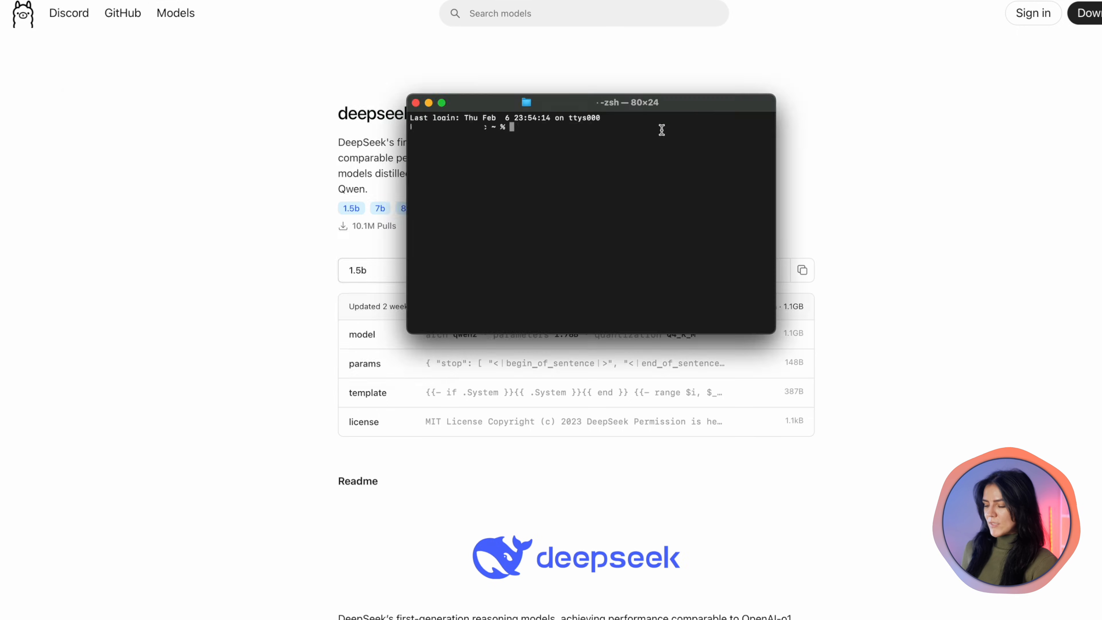
# Step: Run 'ollama run deepseek-r1:1.5b', say Hello, and ask it for help solving a problem
pyautogui.write('ollama run deepseek-r1:1.5b')
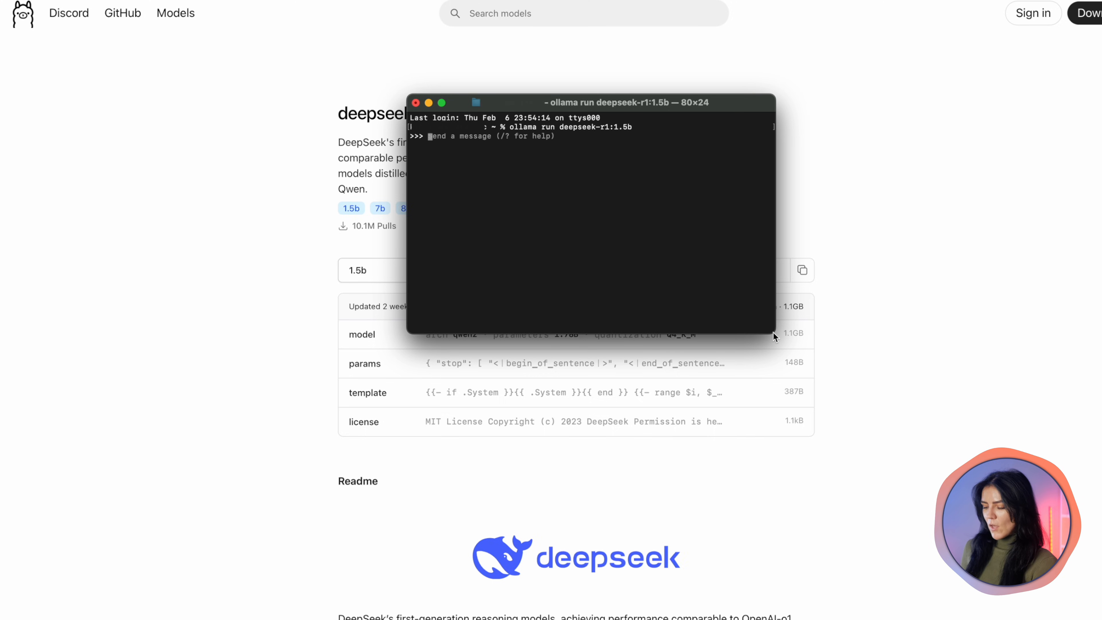
pyautogui.moveTo(447, 213)
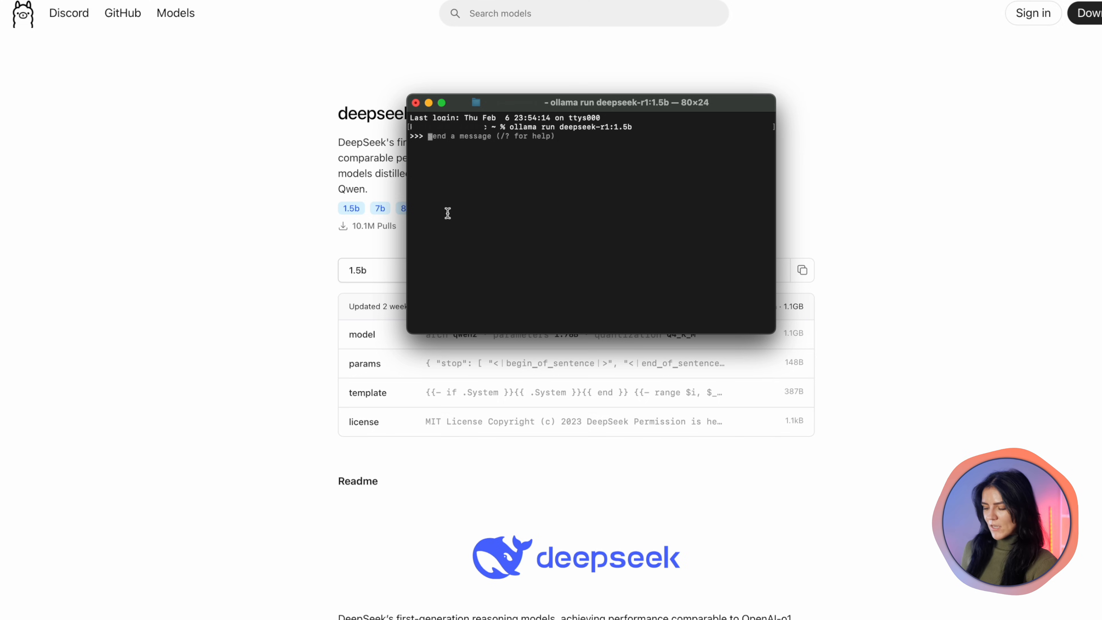
pyautogui.moveTo(451, 152)
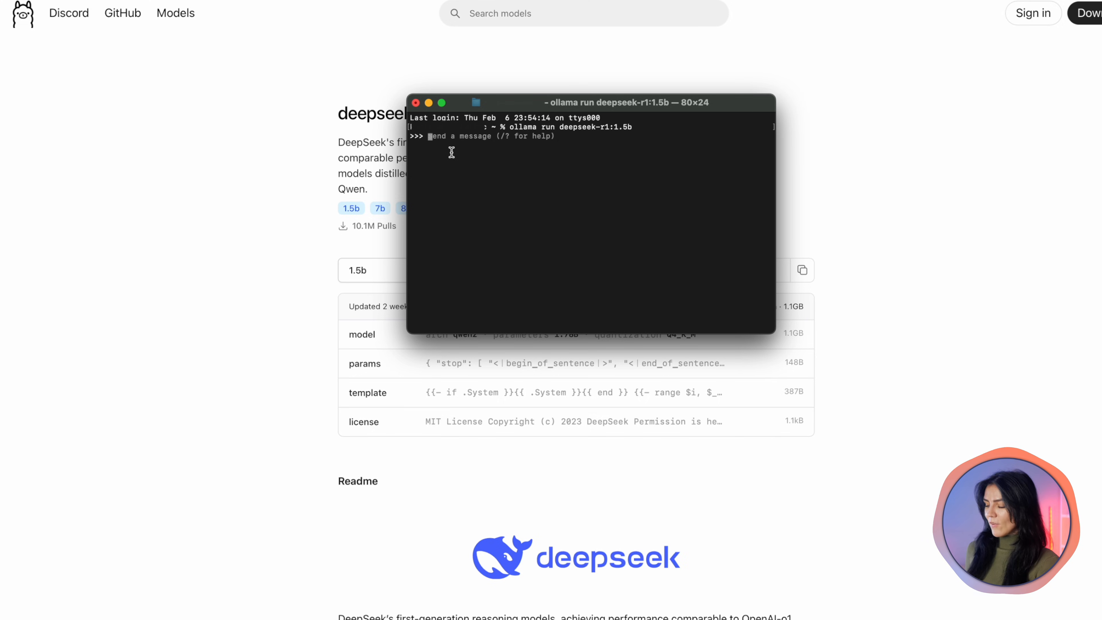
pyautogui.moveTo(466, 145)
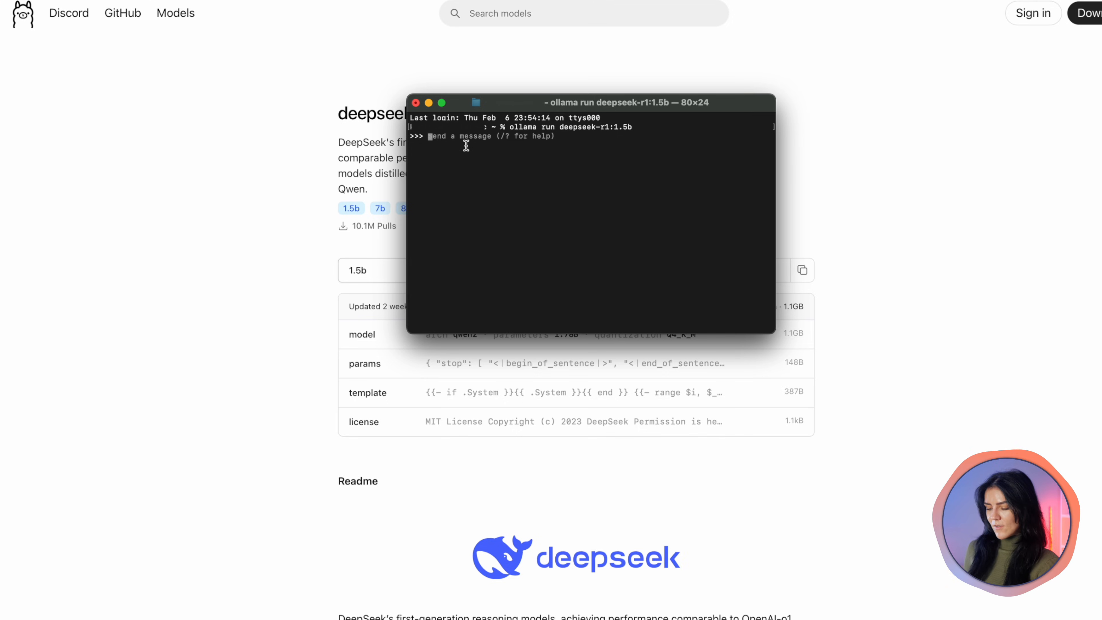
pyautogui.moveTo(468, 139)
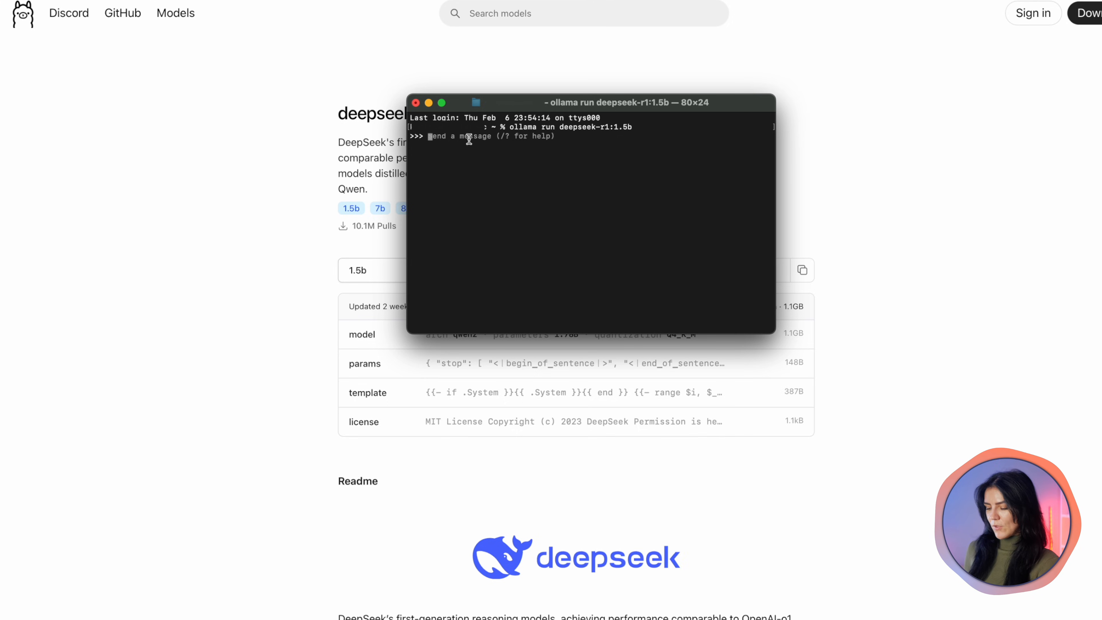
pyautogui.write('Hello')
pyautogui.write('I need your help s')
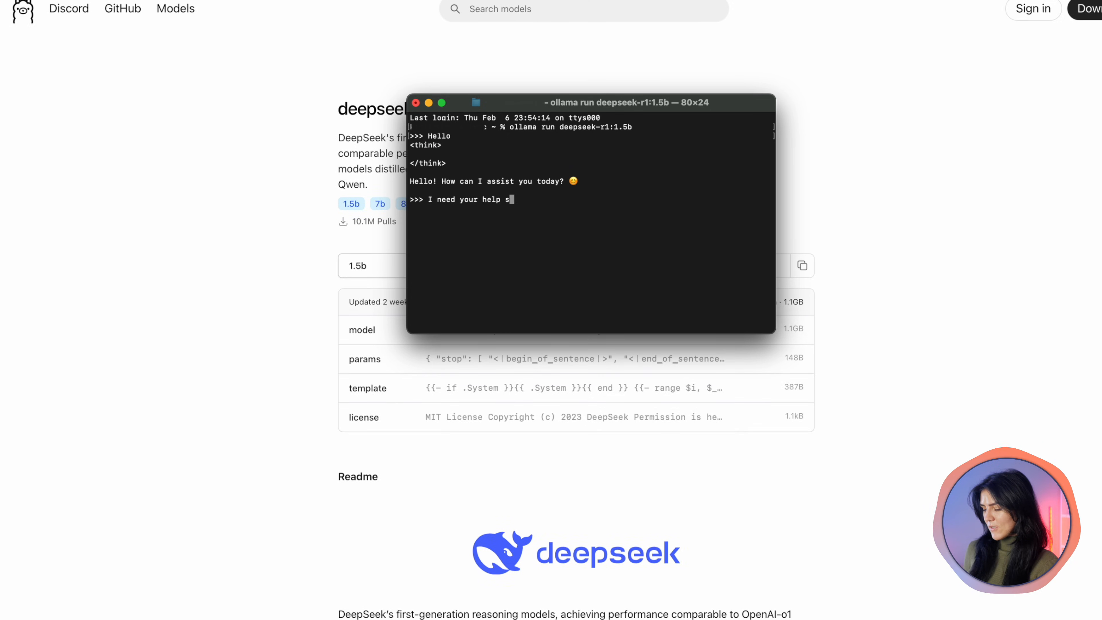
pyautogui.write('olving a problem')
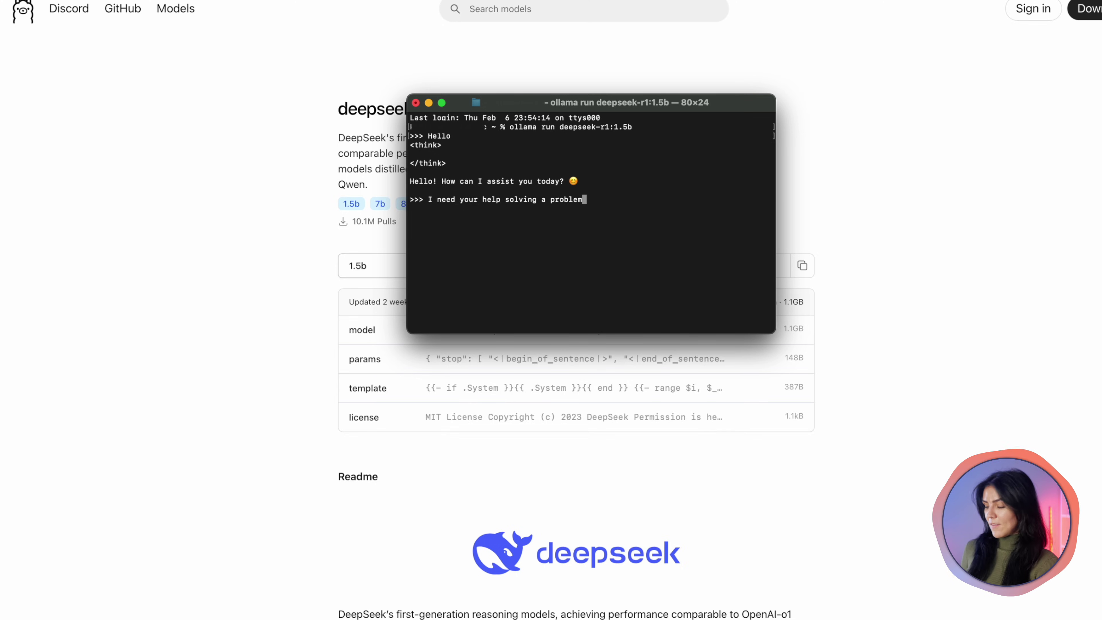
pyautogui.press('Return')
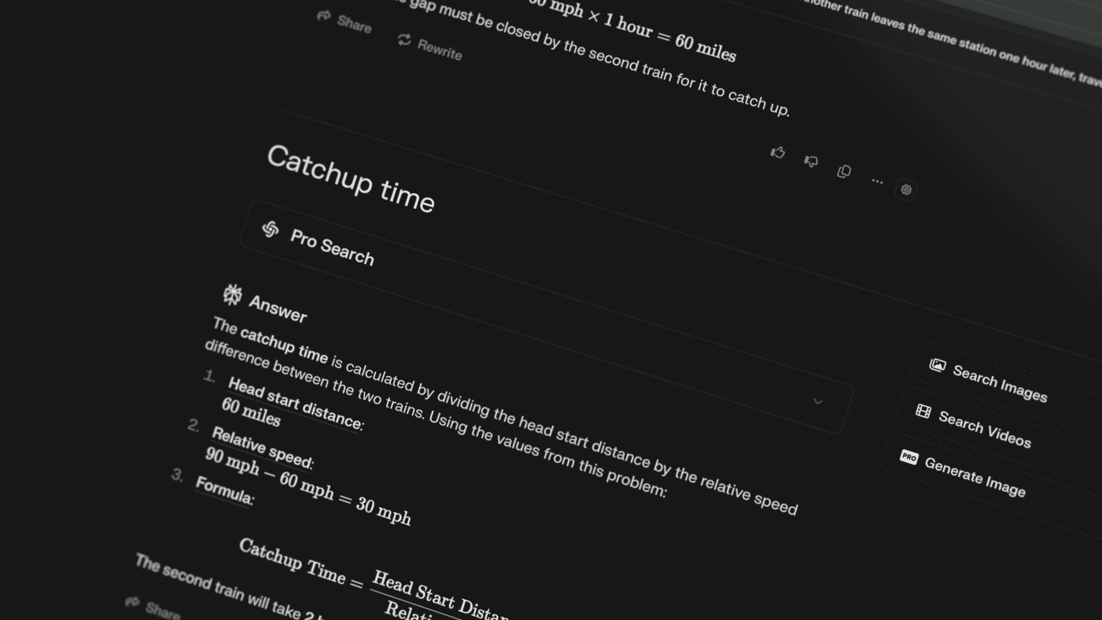
# Step: Scroll the Perplexity answer to the Catchup Time formula giving 2 hours
pyautogui.scroll(-3)
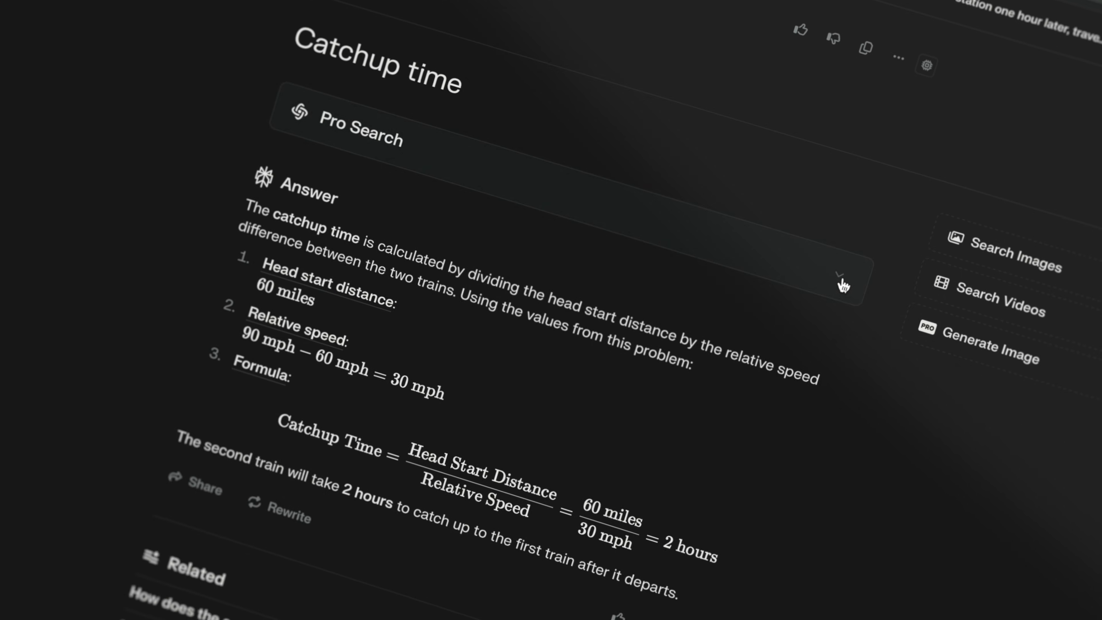